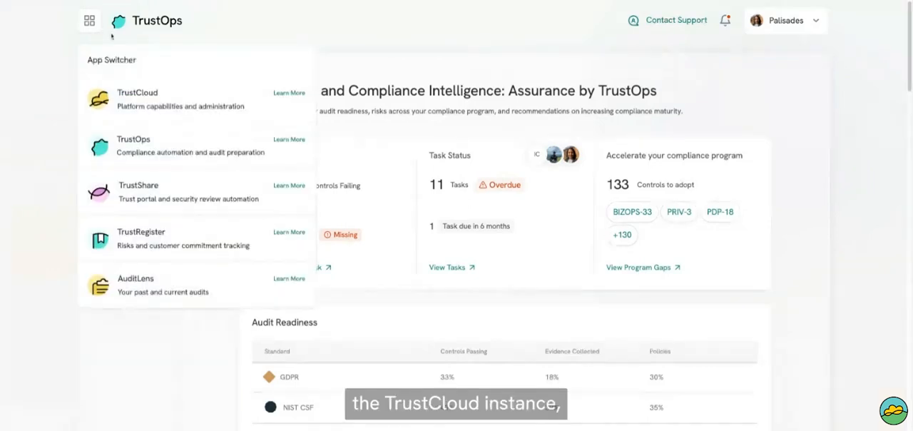
Switch to the main TrustCloud dashboard, then bring the App Switcher list back up
left_click(137, 98)
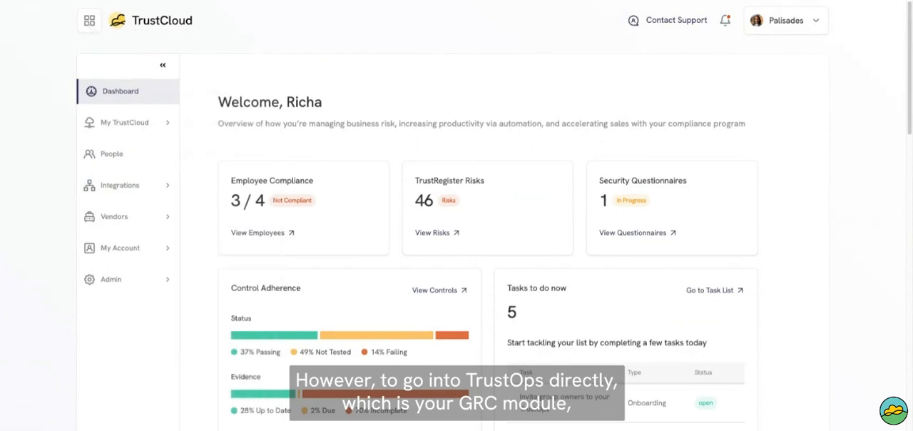
left_click(88, 20)
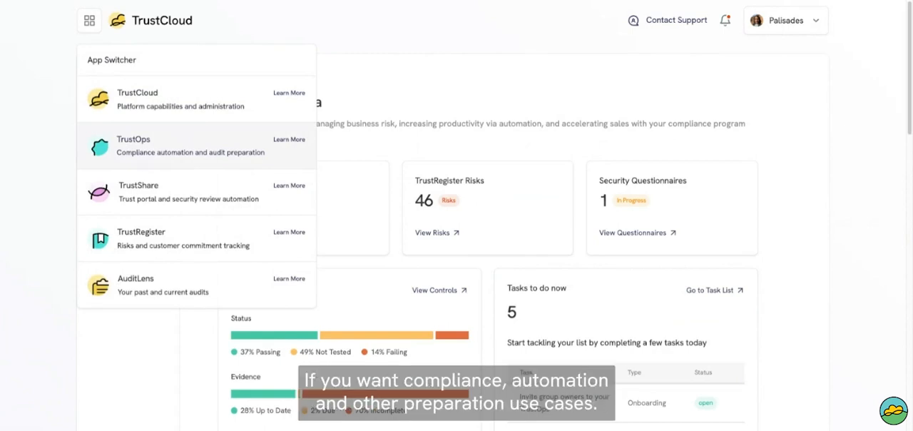
Choose TrustOps in the App Switcher to load its Governance and Compliance Intelligence overview
left_click(135, 145)
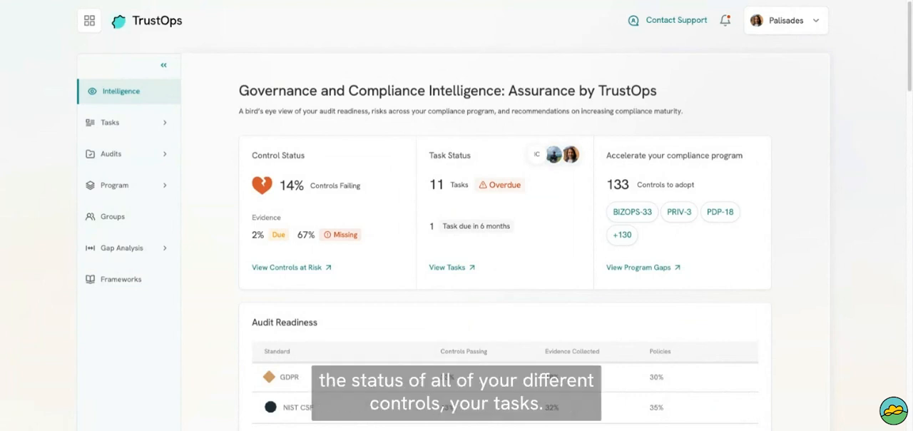
Scroll down through group accountability to the Control Adherence, Policy Status and System Status cards
scroll("down", 3)
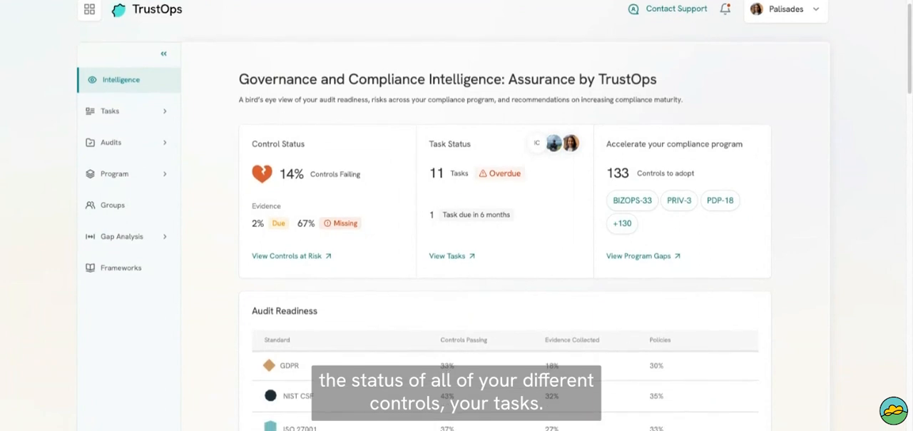
scroll("down", 3)
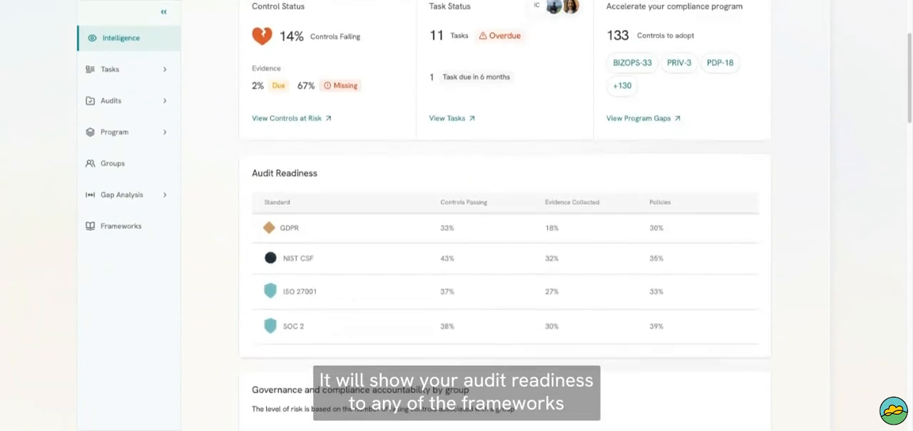
scroll("down", 3)
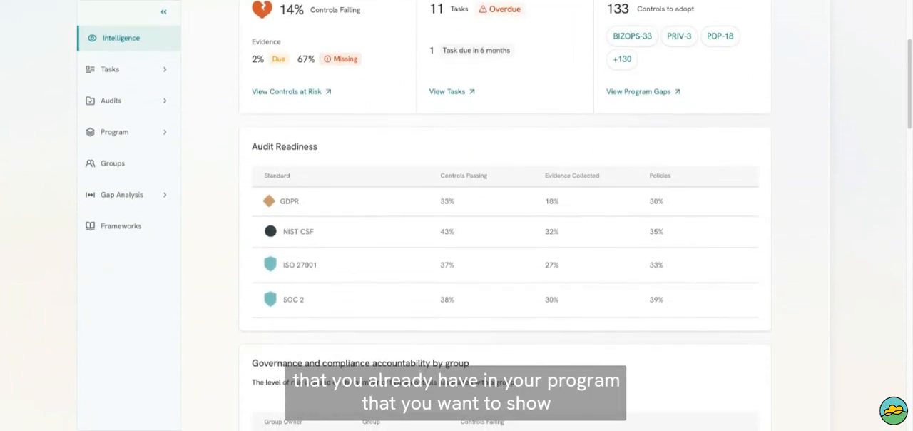
scroll("down", 3)
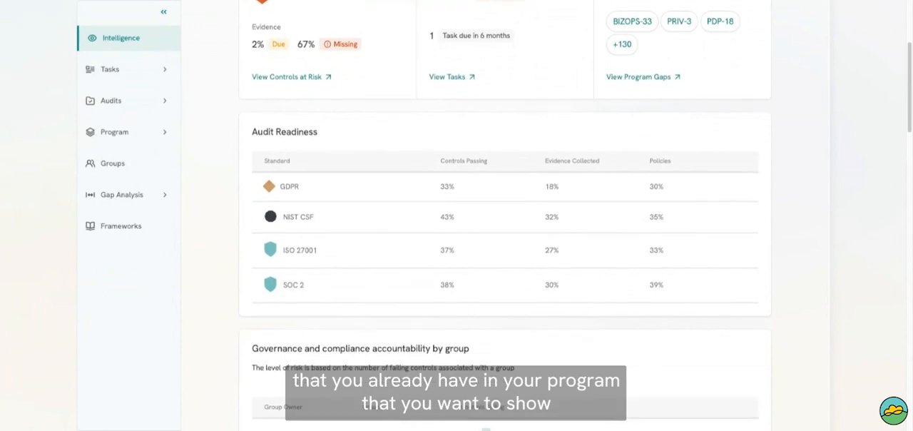
scroll("down", 3)
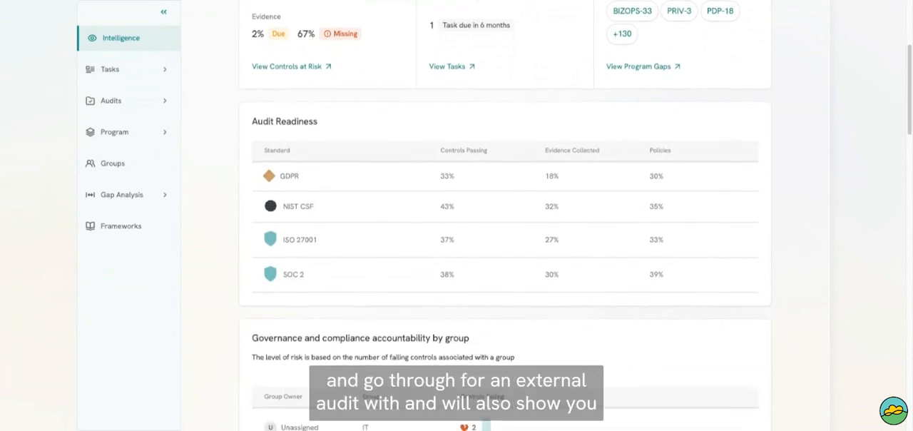
scroll("down", 3)
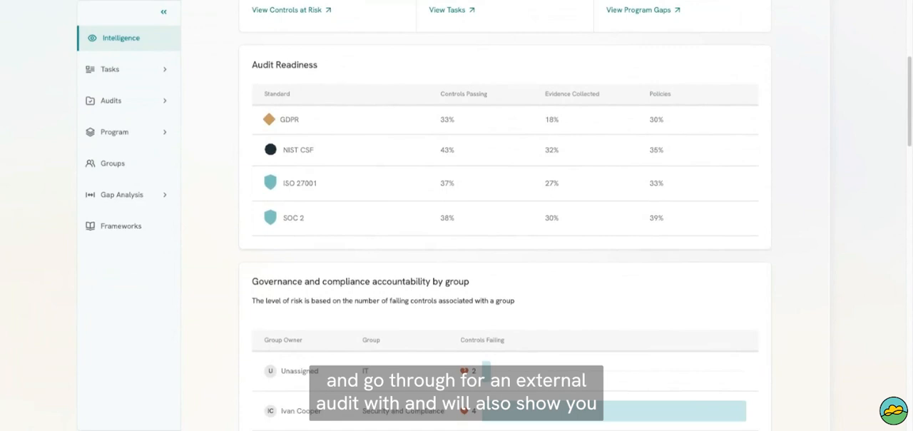
scroll("down", 3)
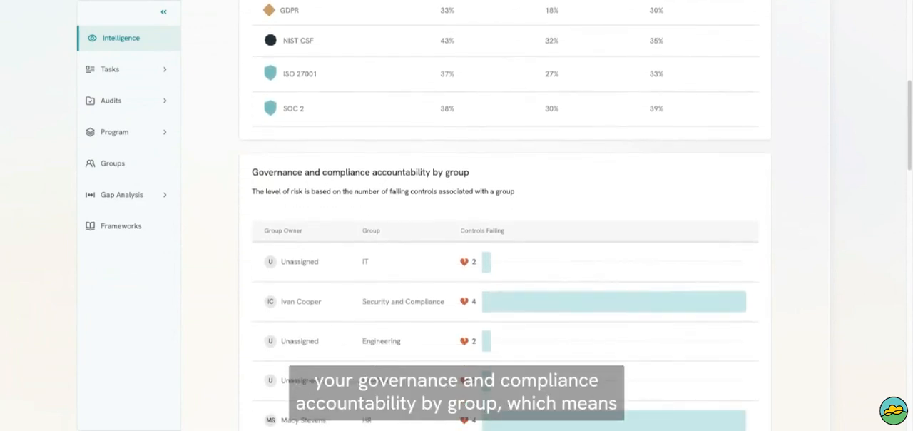
scroll("down", 3)
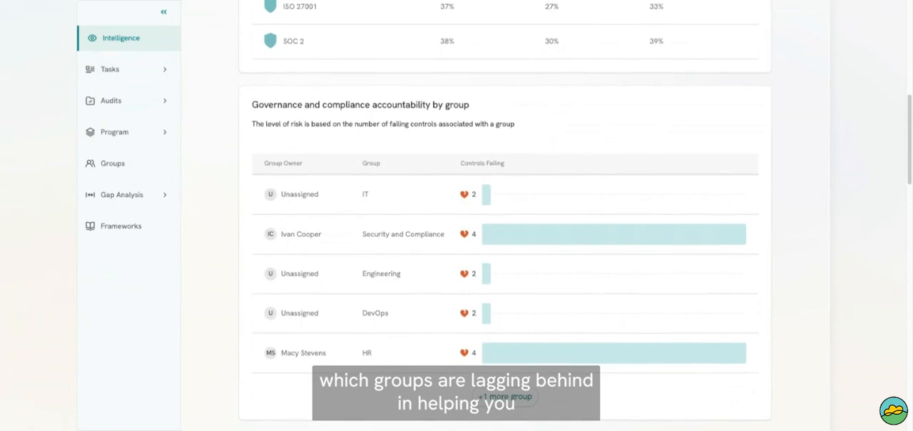
scroll("down", 3)
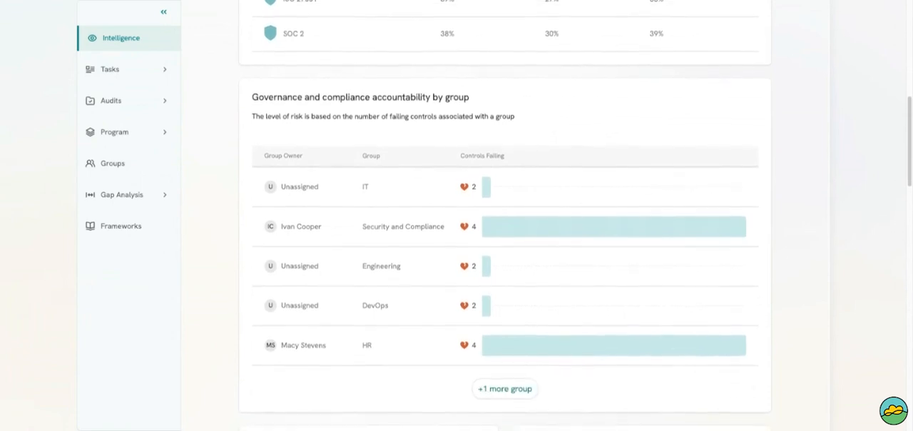
scroll("down", 3)
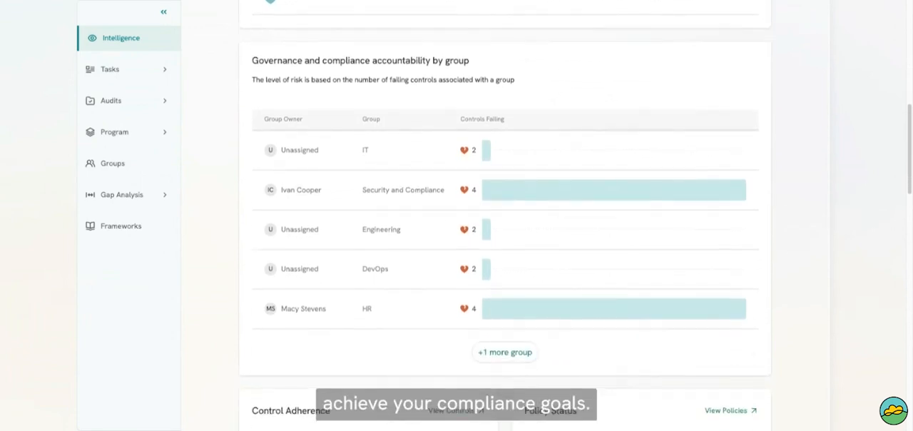
scroll("down", 3)
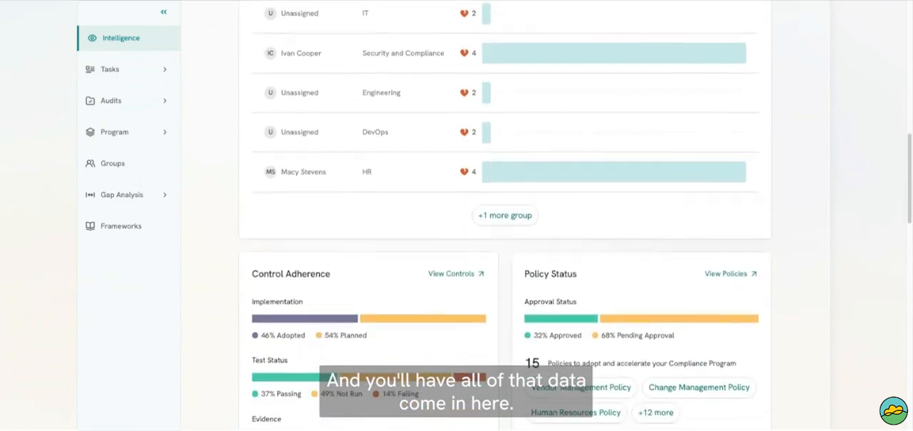
scroll("down", 3)
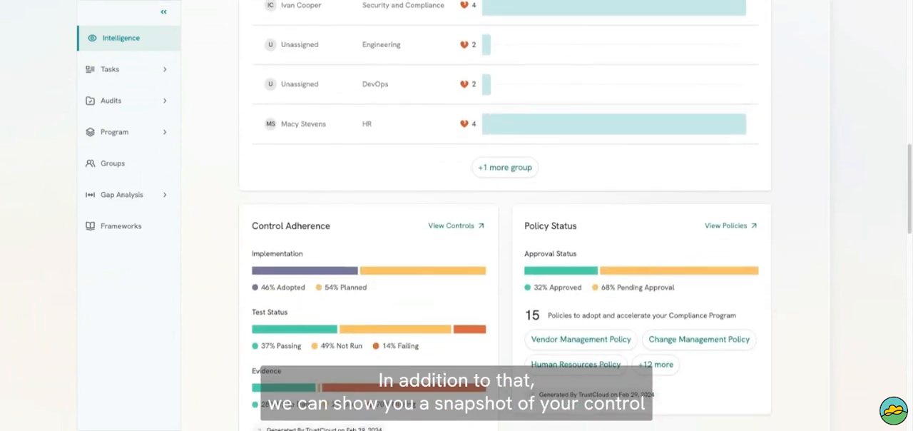
scroll("down", 3)
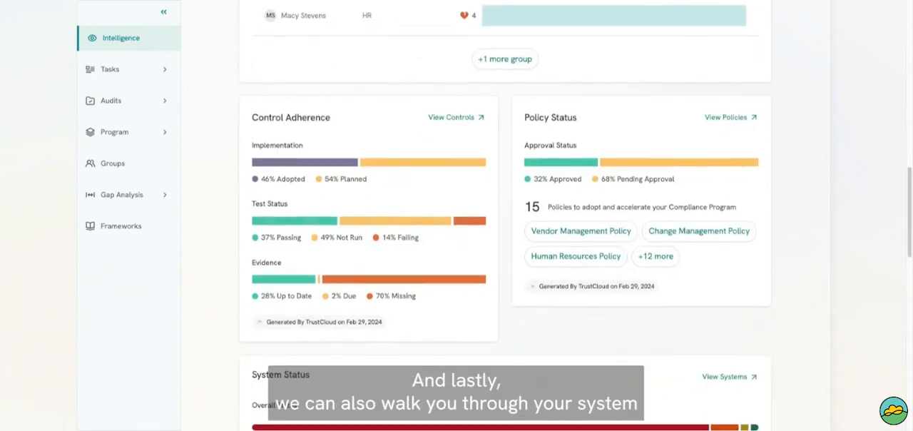
scroll("down", 3)
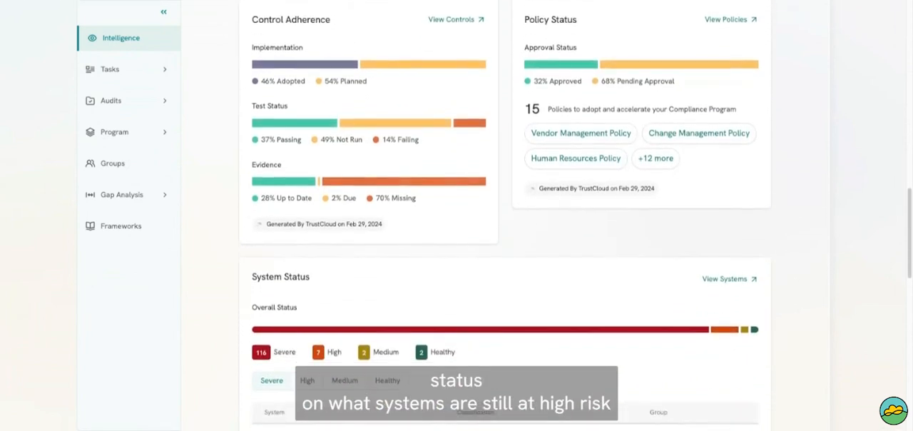
scroll("down", 3)
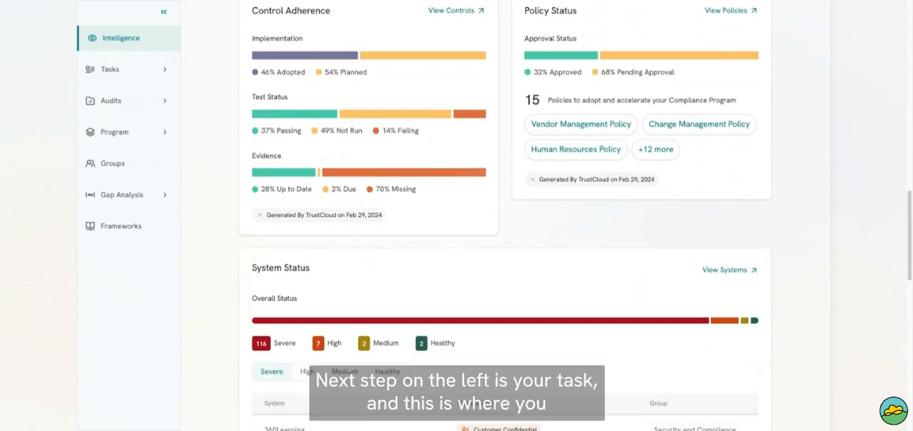
left_click(110, 68)
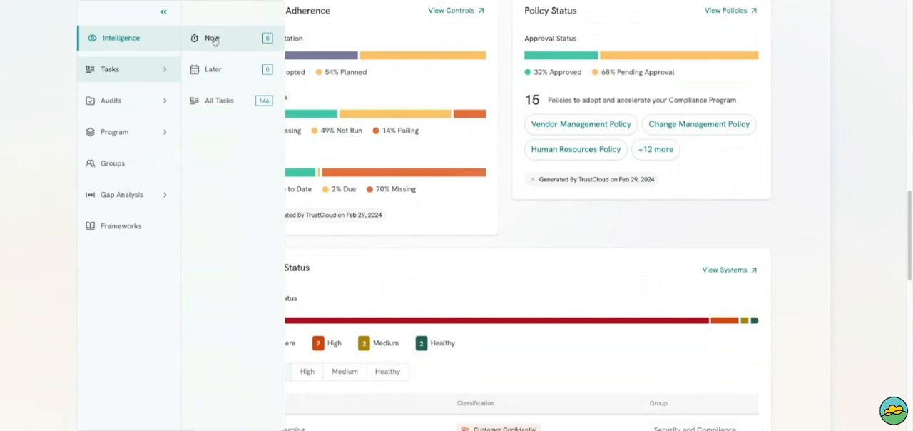
mouse_move(220, 74)
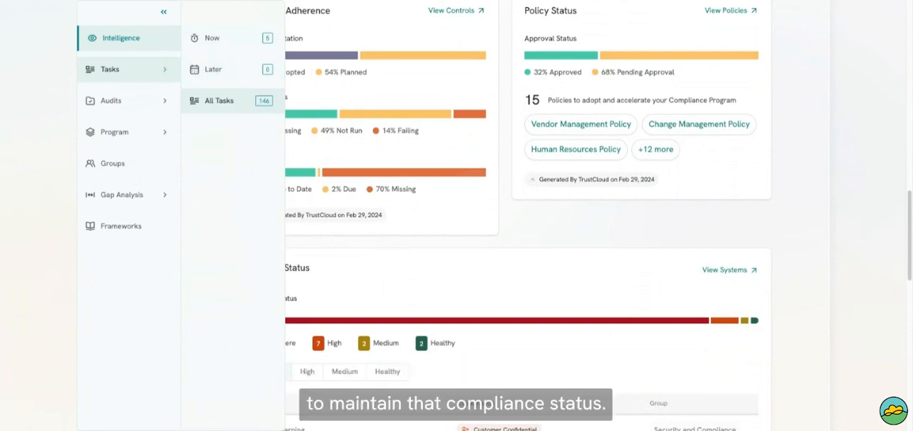
left_click(111, 99)
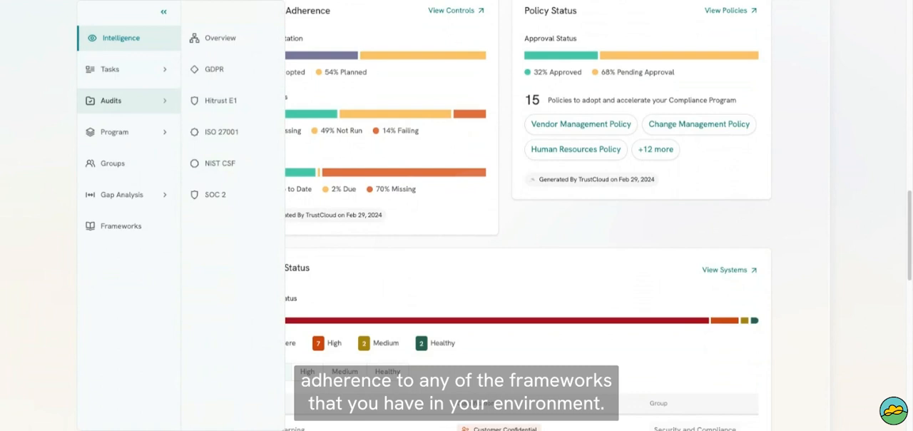
left_click(114, 131)
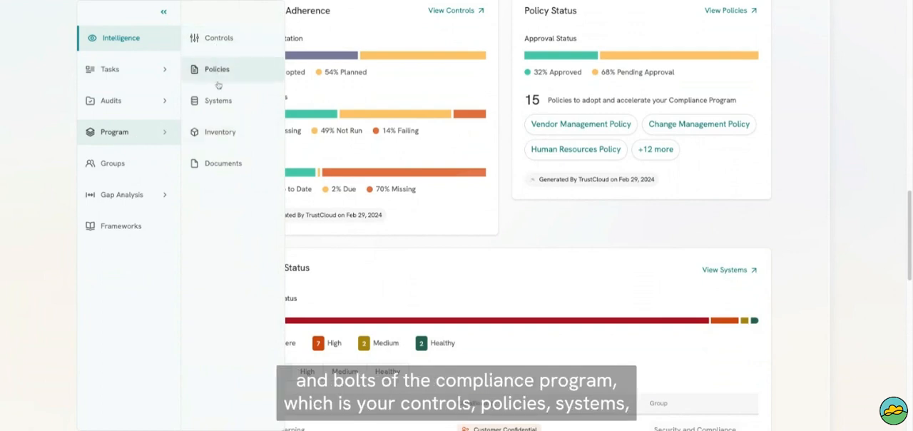
mouse_move(220, 172)
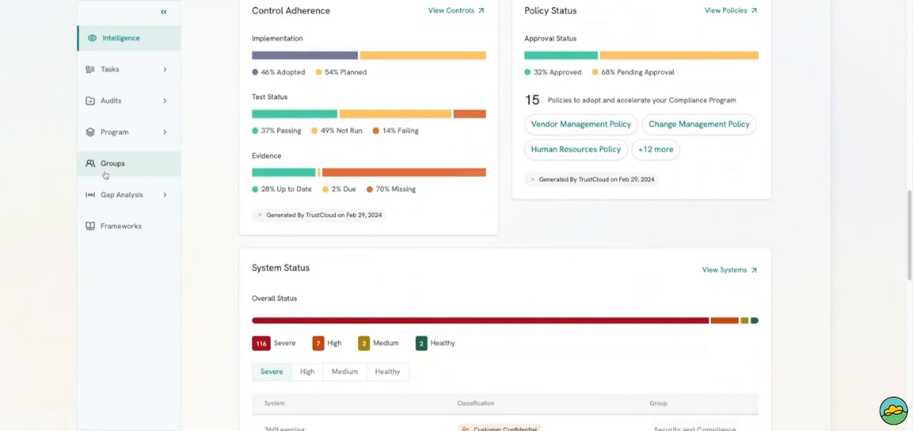
Return to the top of the Intelligence dashboard with control status, task status and audit readiness
left_click(122, 194)
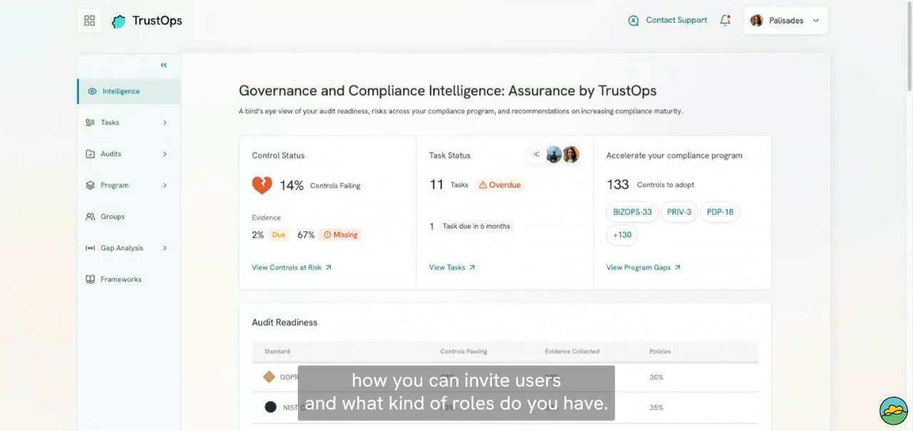
From the profile menu's Account Summary, start an Invite Collaborator to bring up the Invite a Team Member form
left_click(785, 20)
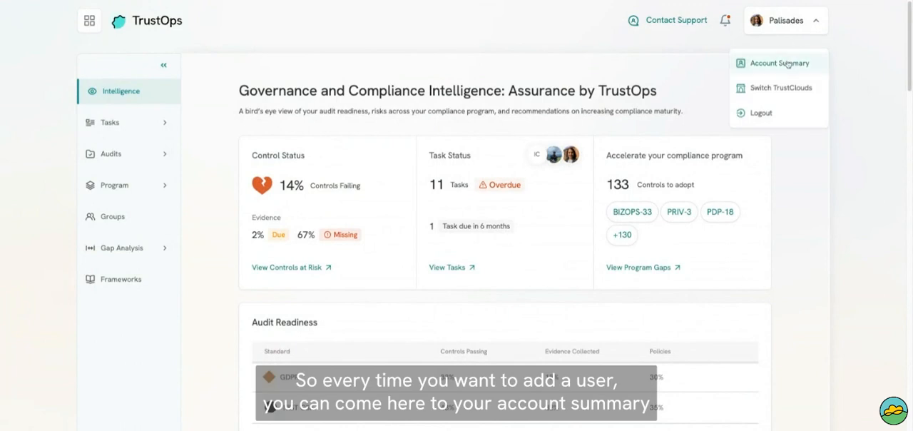
left_click(779, 63)
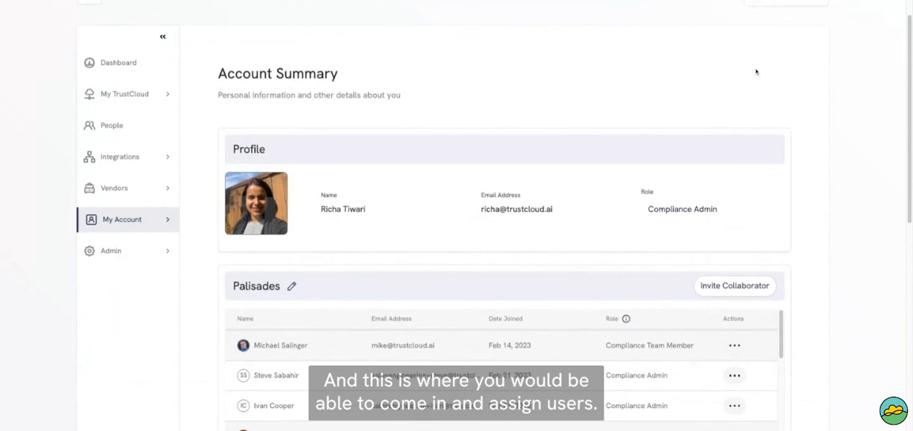
scroll("down", 3)
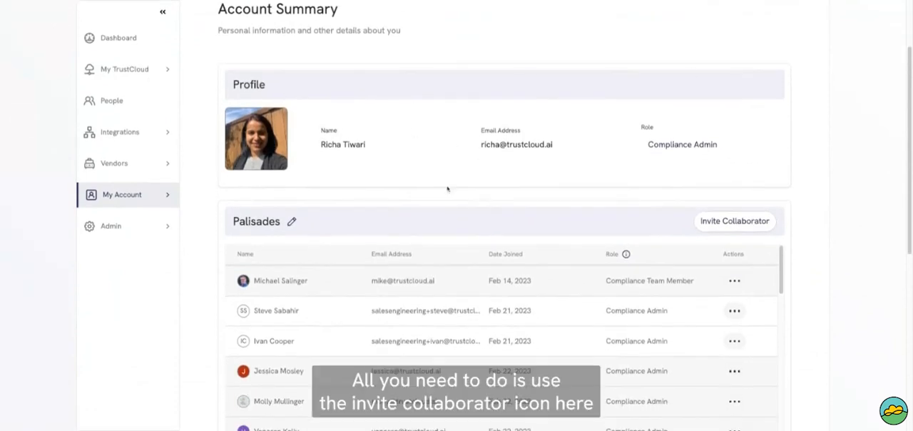
left_click(733, 220)
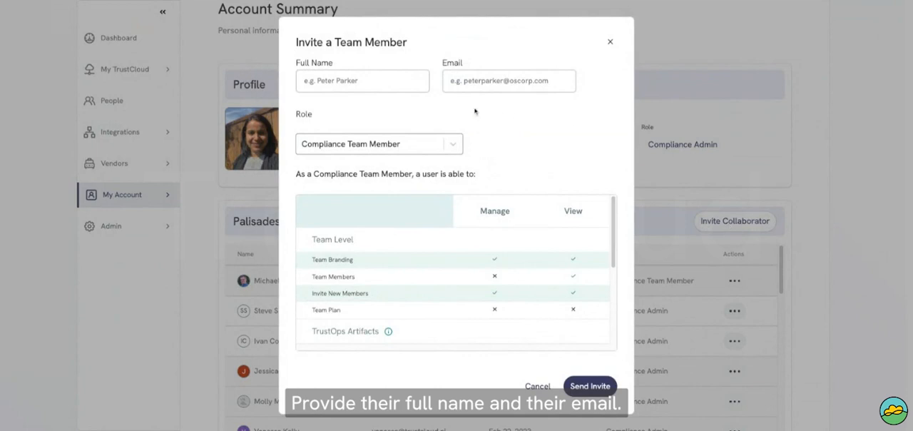
Assign the Compliance Admin role and review its permissions table
left_click(591, 386)
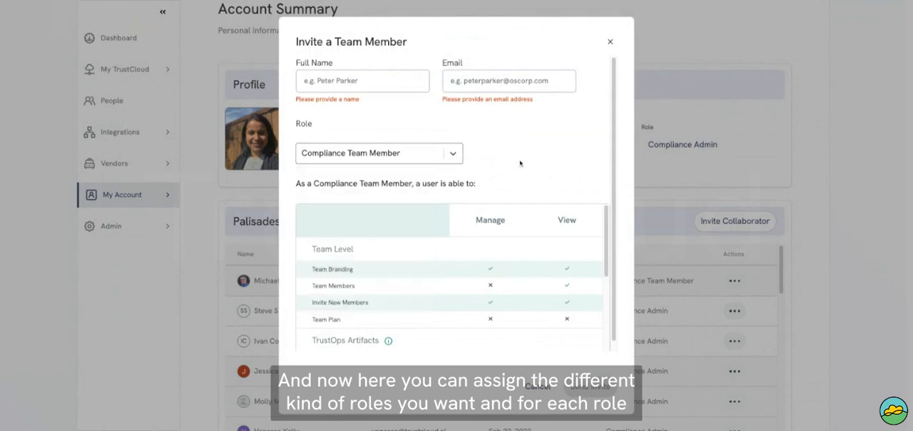
left_click(379, 152)
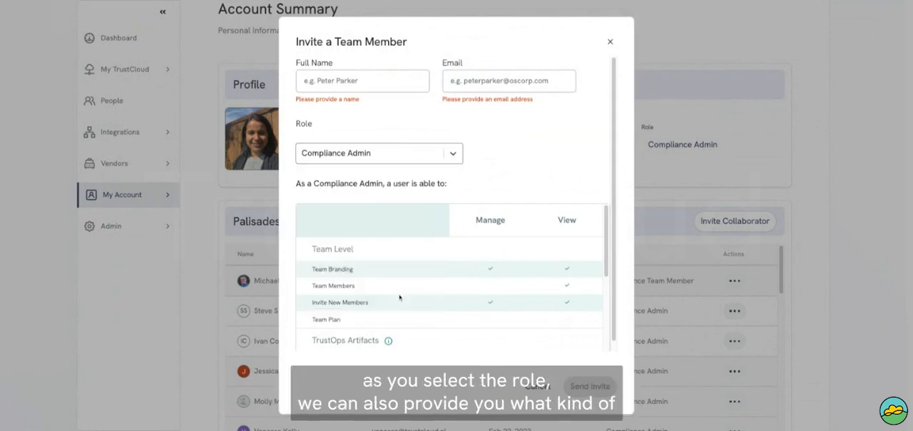
scroll("down", 3)
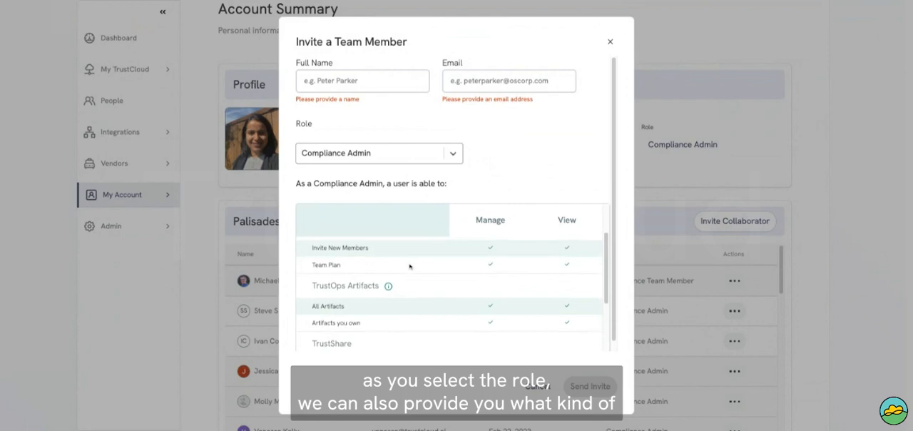
scroll("down", 3)
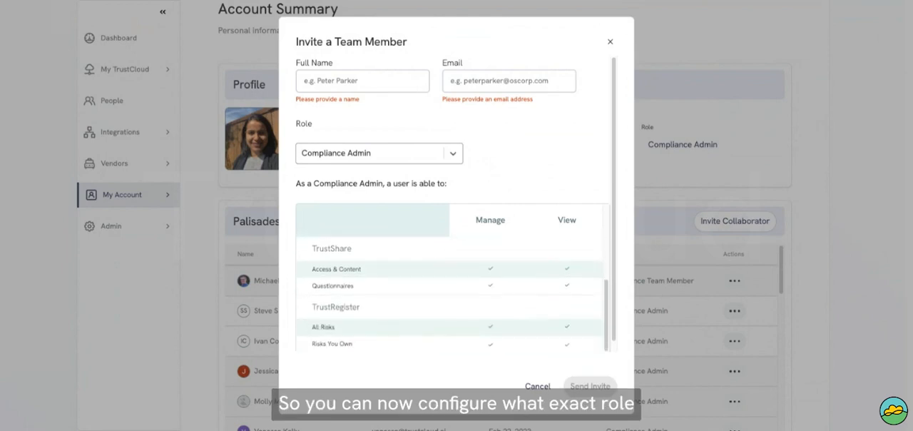
Change the invited member's role to TrustShare Admin, showing that role's permissions
left_click(379, 144)
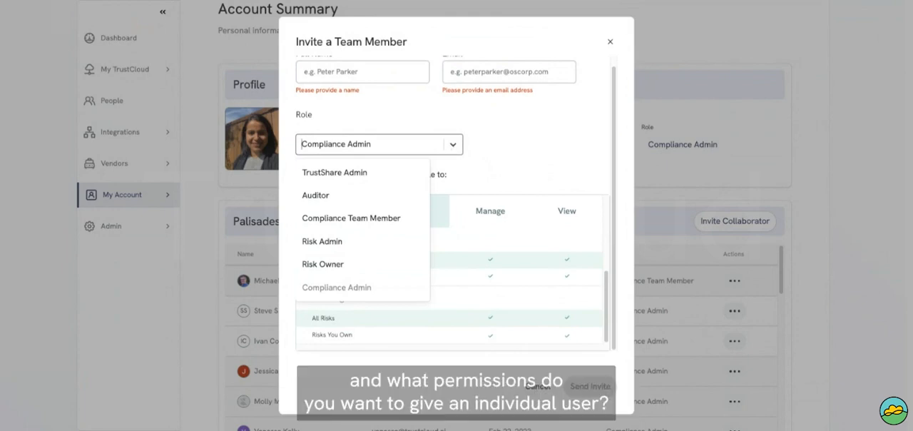
left_click(334, 171)
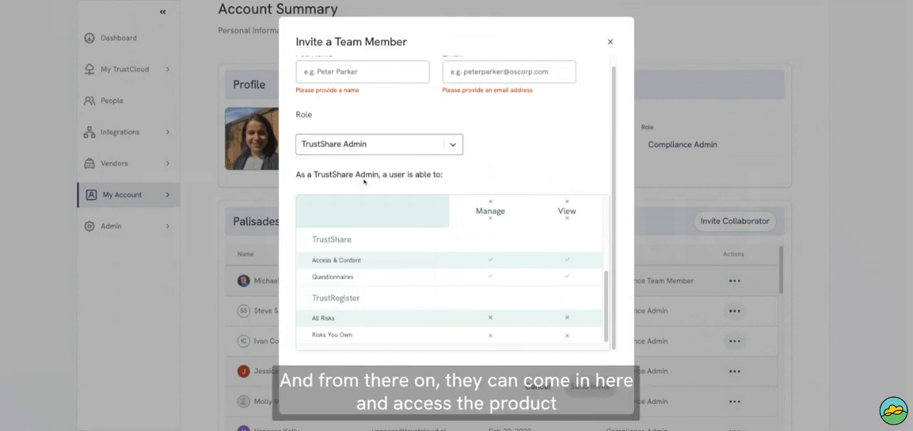